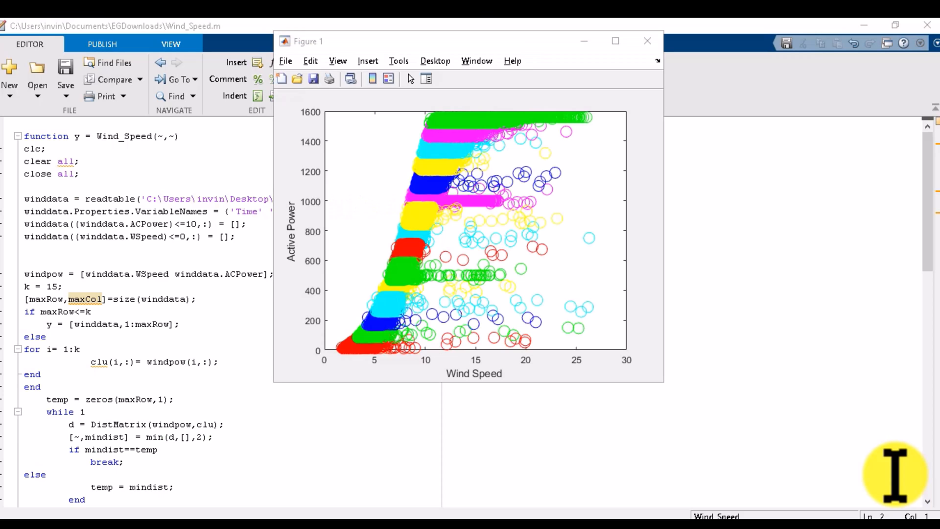
Step: Close the Figure 1 scatter plot, leaving only the Wind_Speed.m editor
click(647, 42)
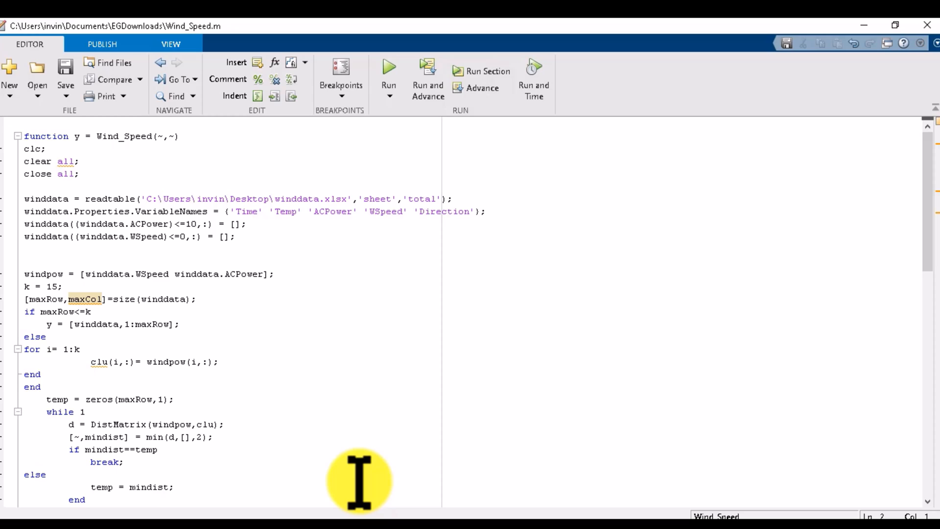
mouse_move(387, 491)
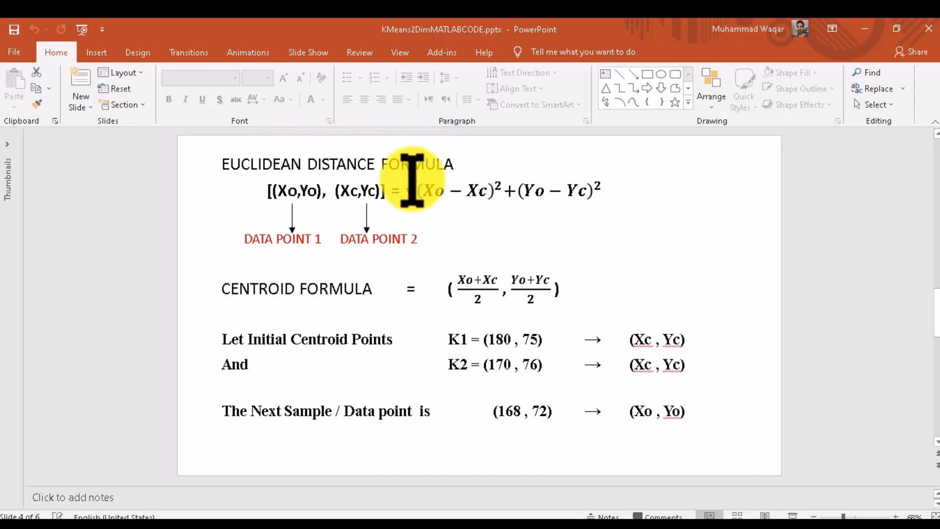
mouse_move(491, 288)
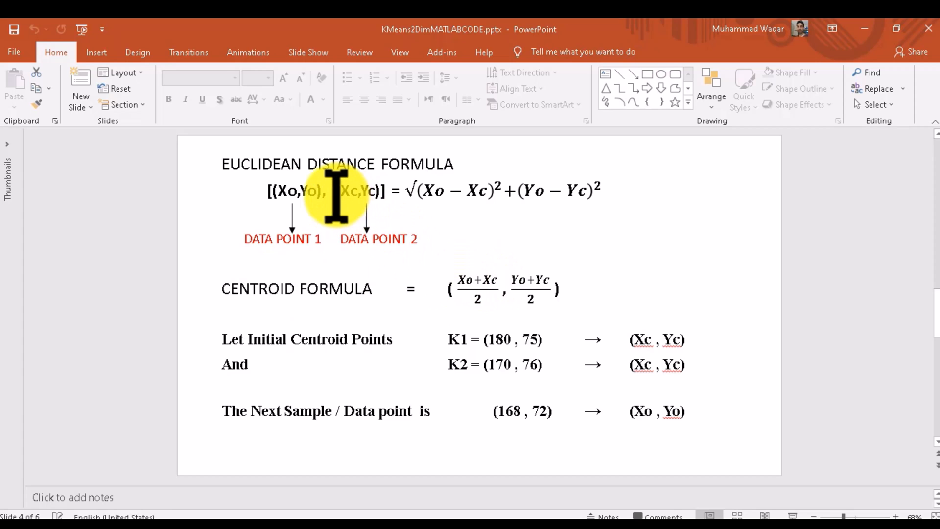
mouse_move(389, 197)
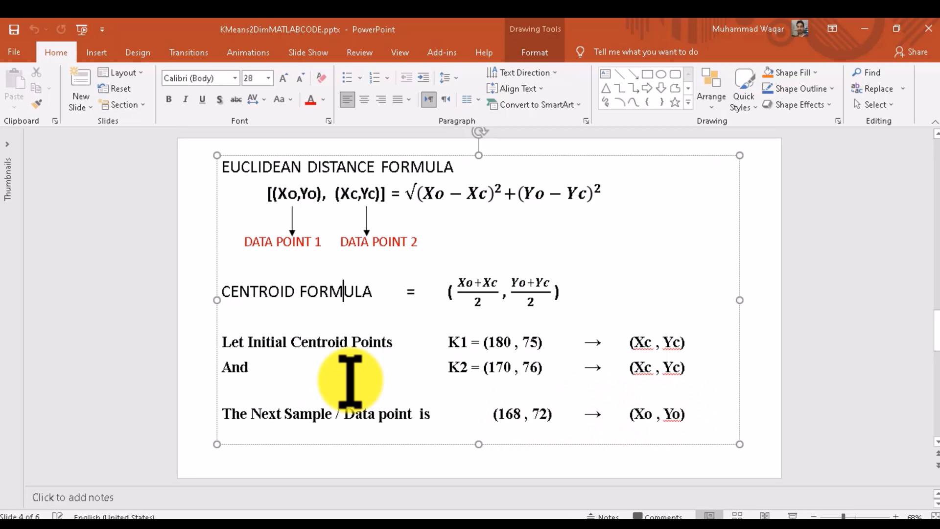
mouse_move(370, 384)
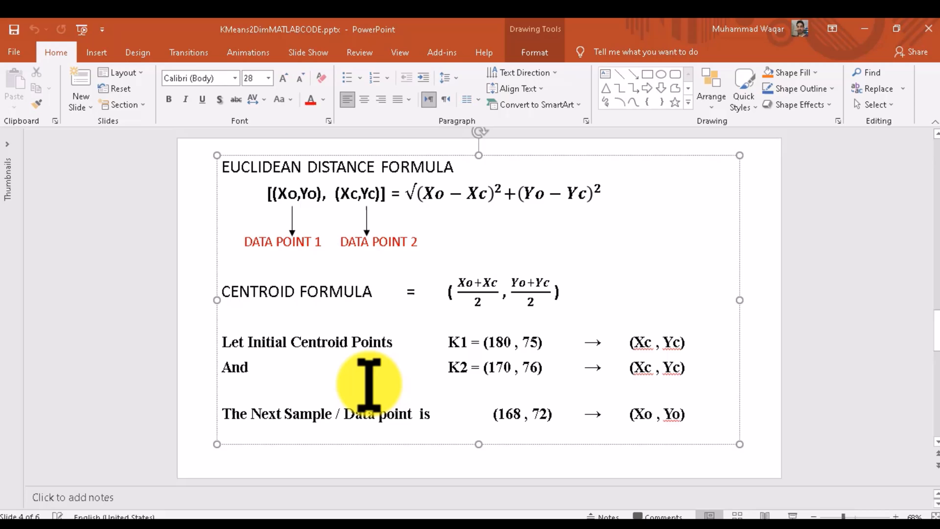
Step: Switch to the PowerPoint slide showing the Euclidean distance and centroid formulas
key(alt)
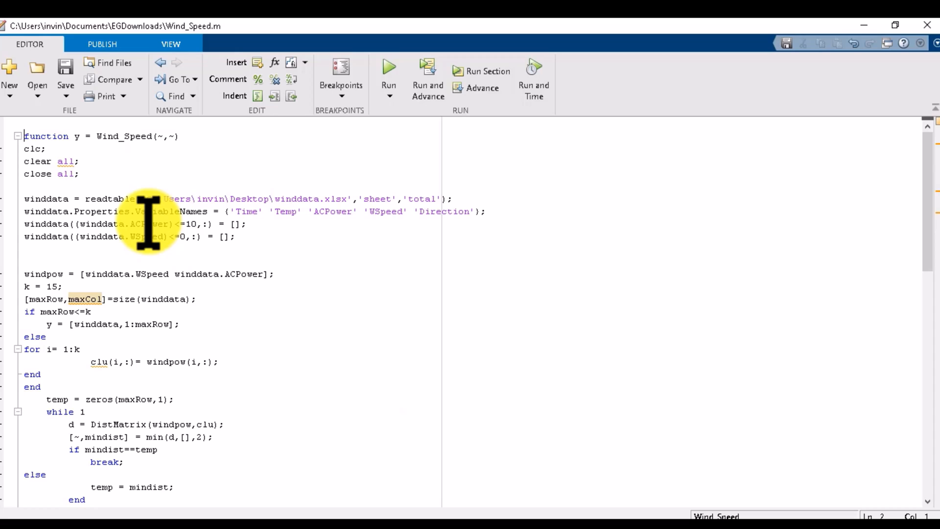
mouse_move(116, 136)
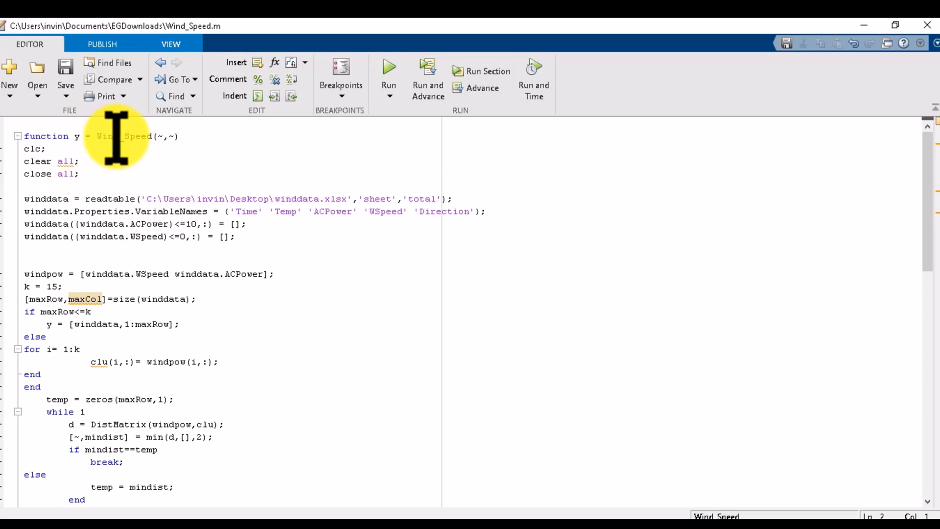
mouse_move(107, 201)
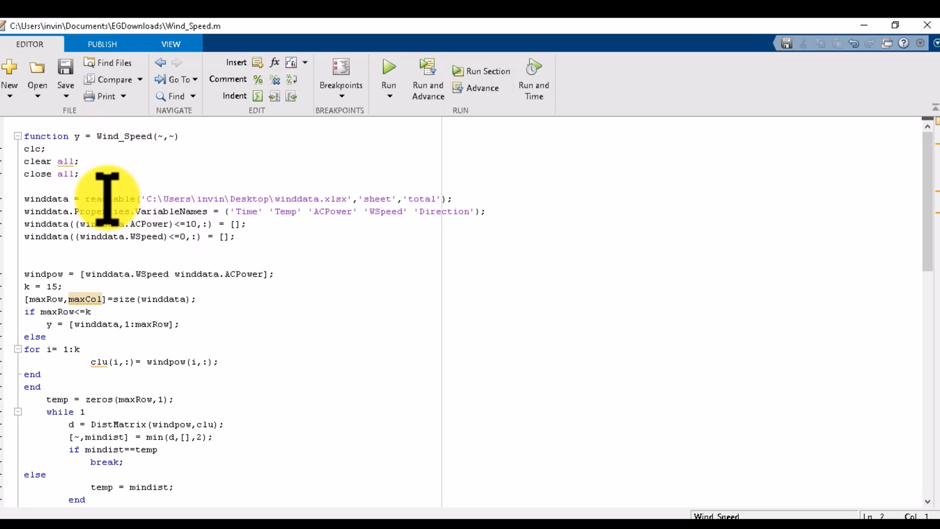
mouse_move(413, 198)
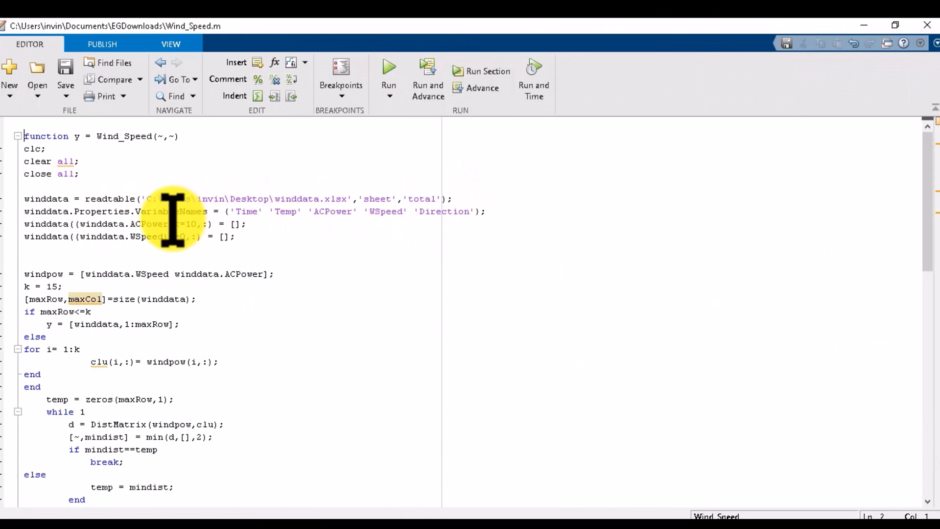
mouse_move(212, 274)
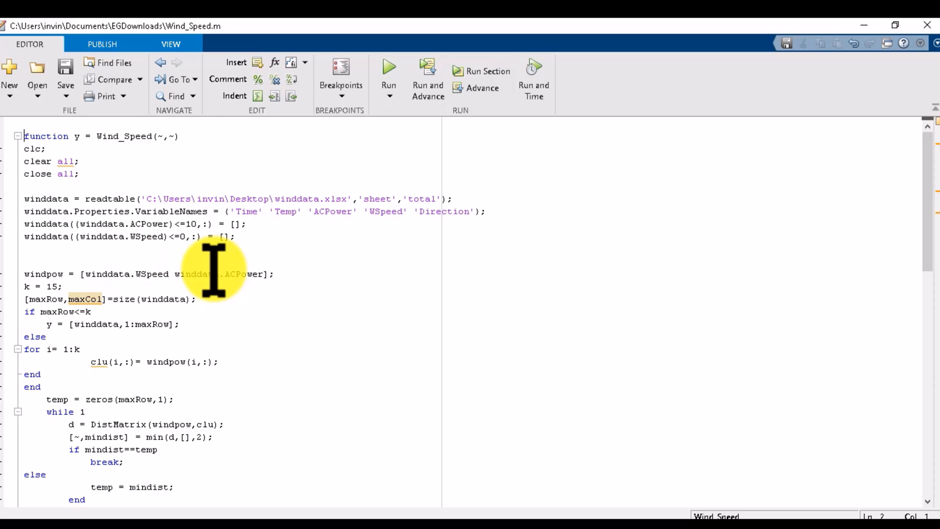
mouse_move(254, 274)
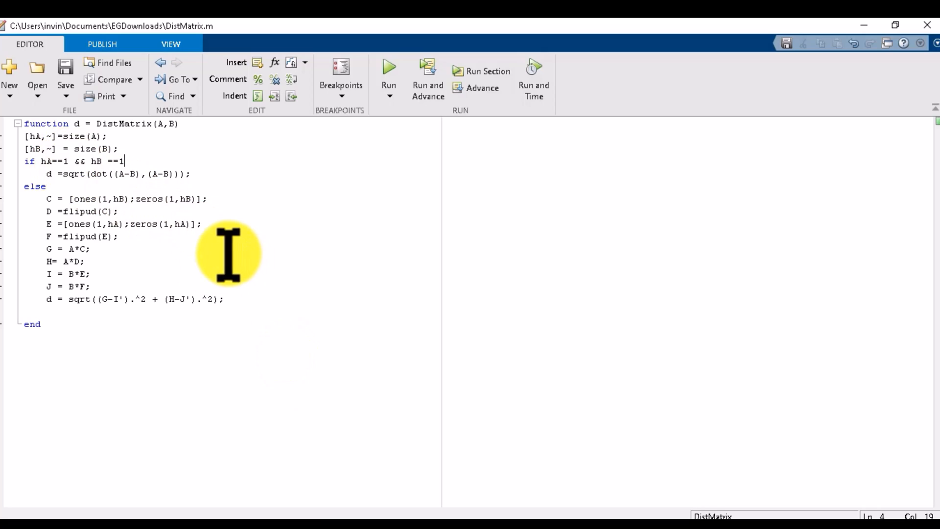
mouse_move(240, 306)
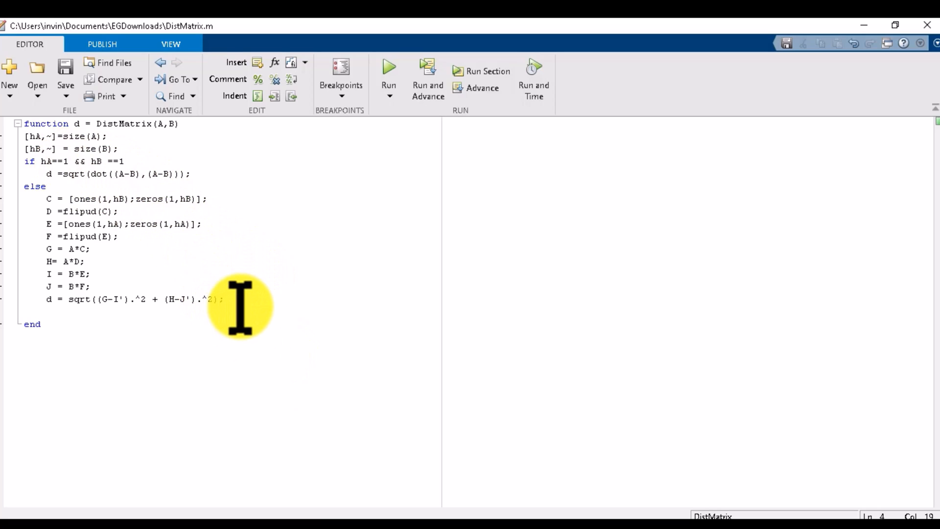
Step: Return from DistMatrix.m to the Wind_Speed.m clustering loop
click(222, 300)
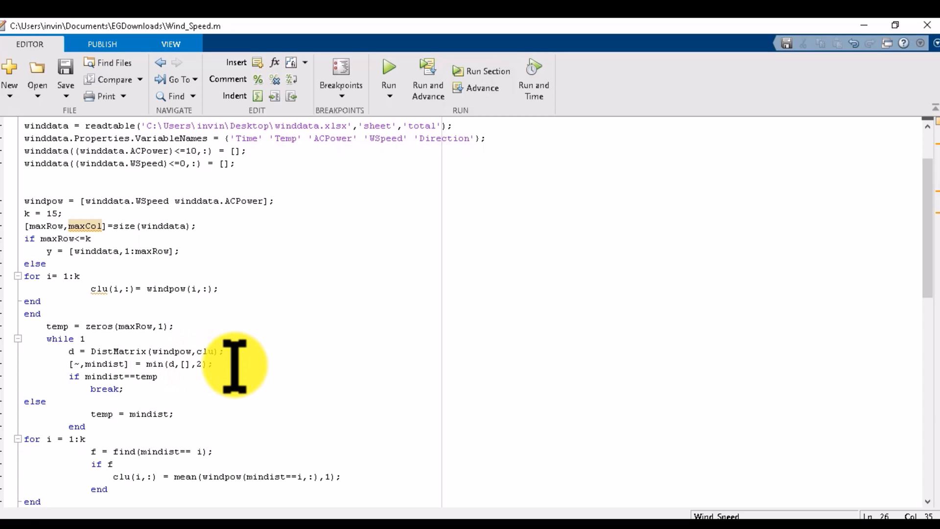
scroll(down, 3)
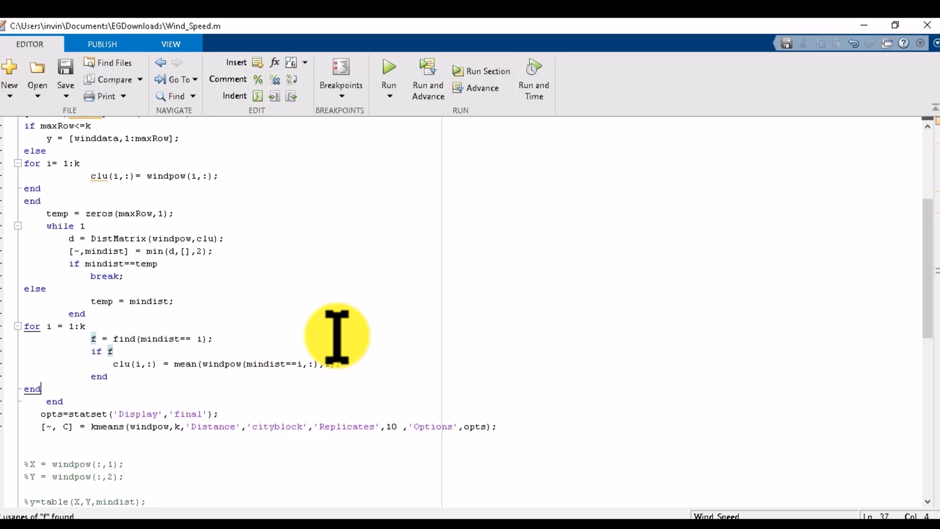
scroll(down, 3)
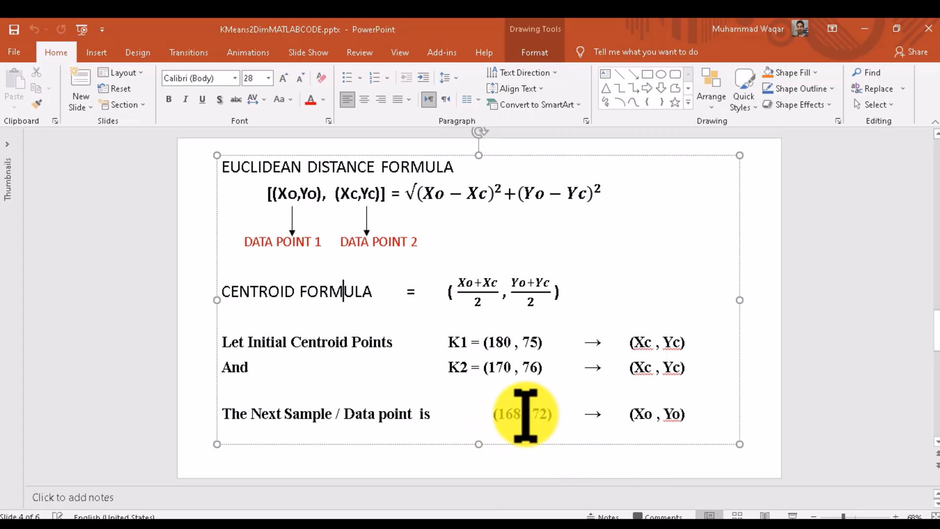
mouse_move(543, 411)
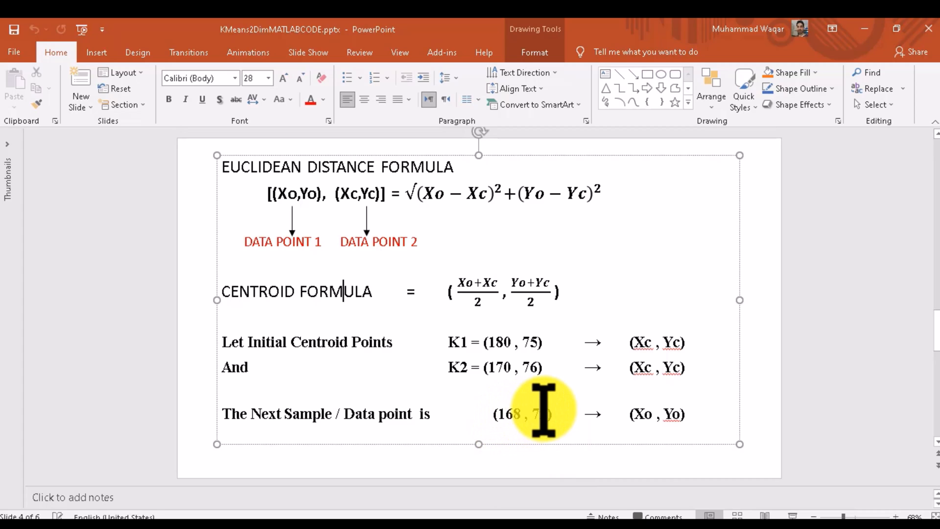
mouse_move(504, 413)
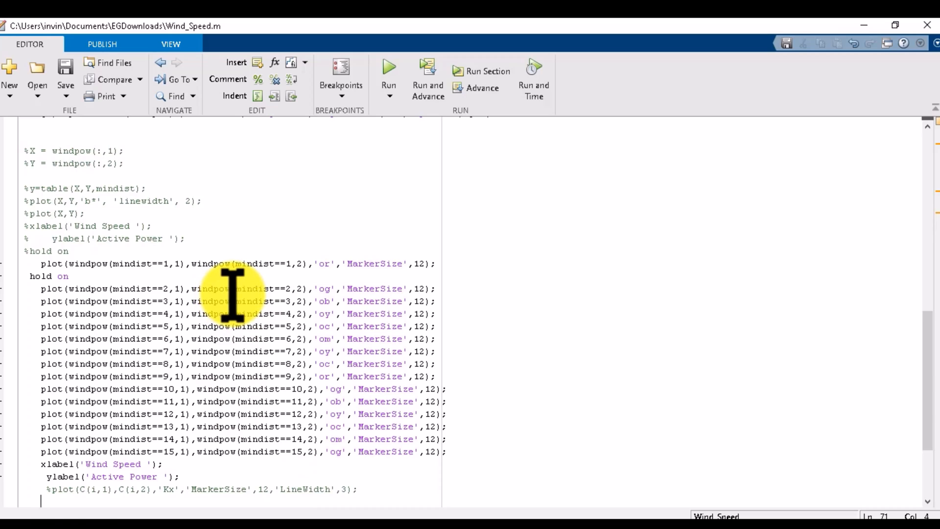
double_click(90, 263)
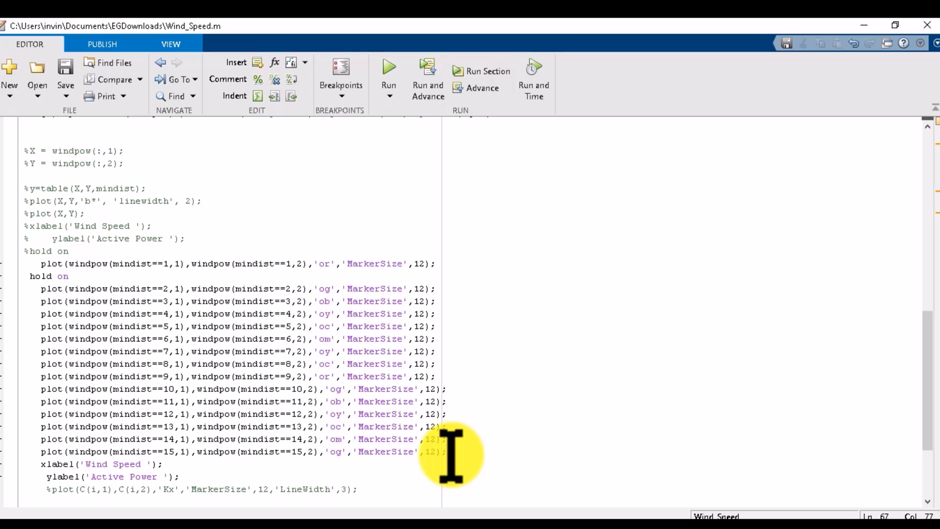
mouse_move(167, 291)
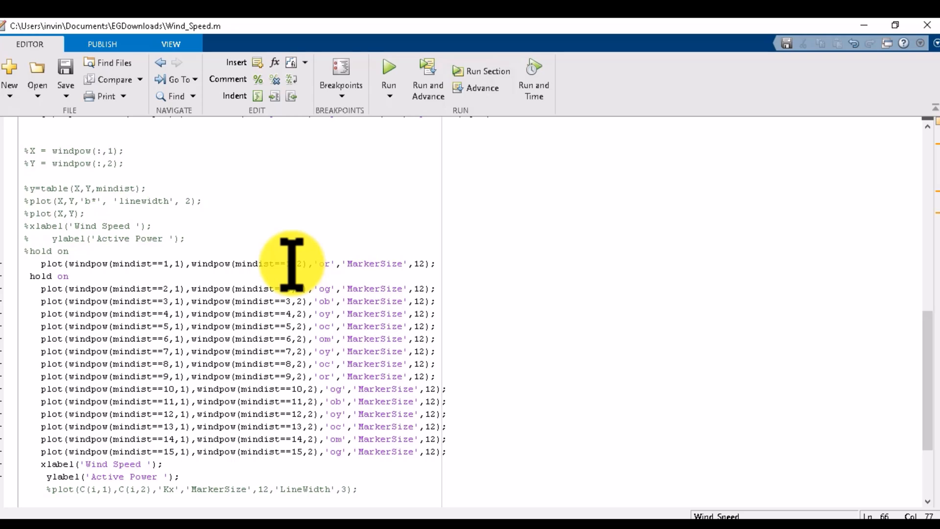
mouse_move(192, 246)
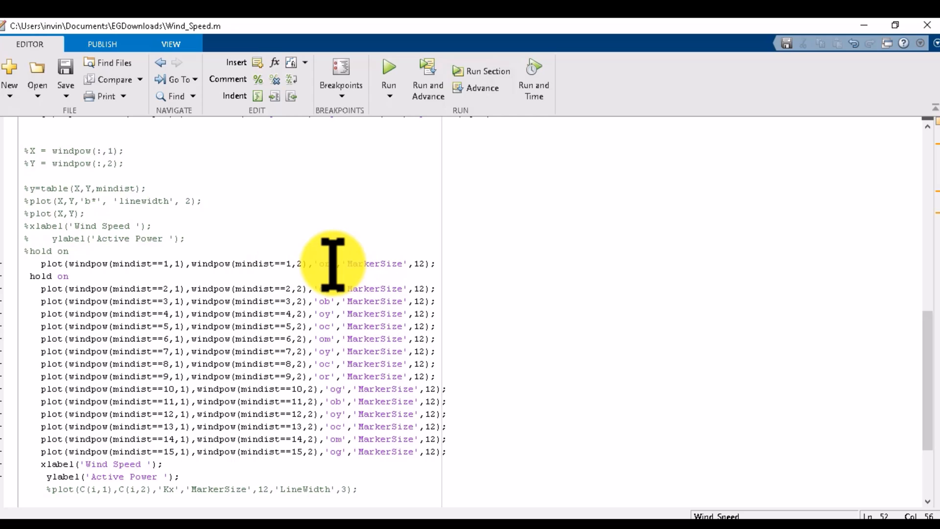
mouse_move(432, 267)
text(r)
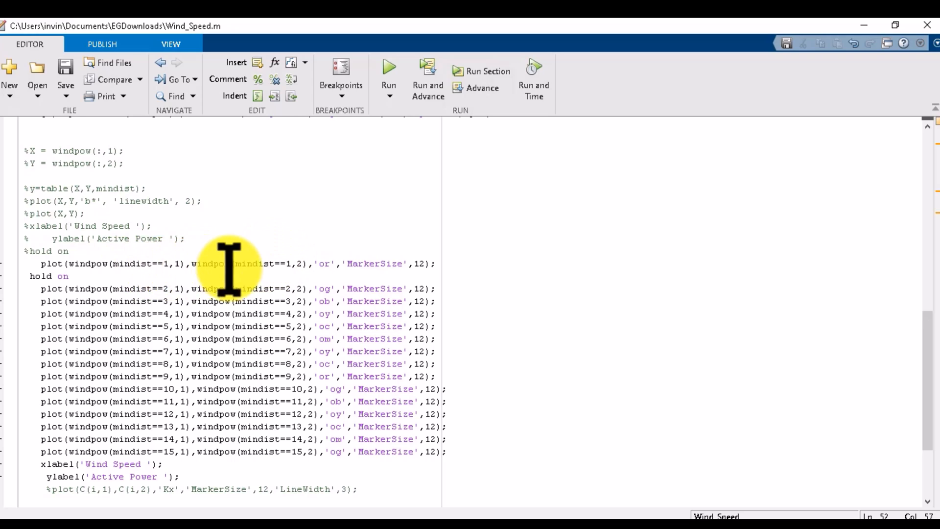
mouse_move(238, 258)
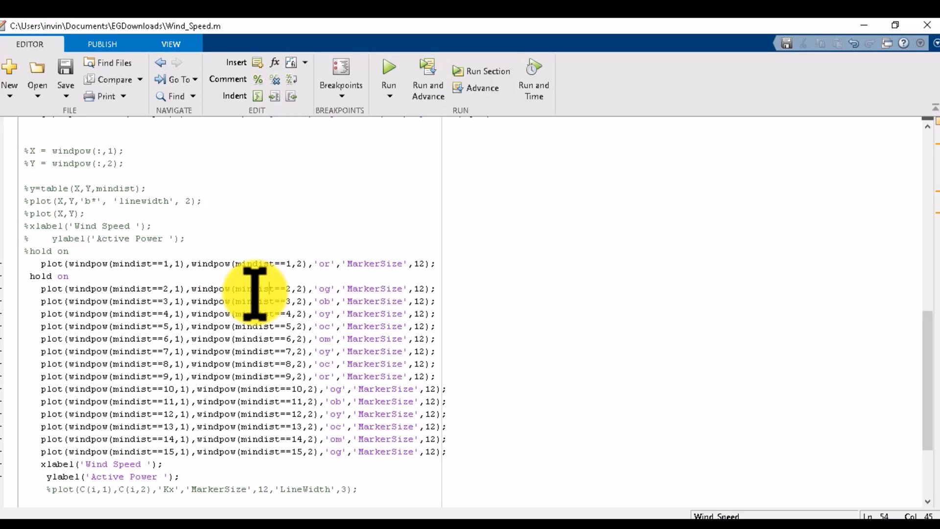
double_click(164, 288)
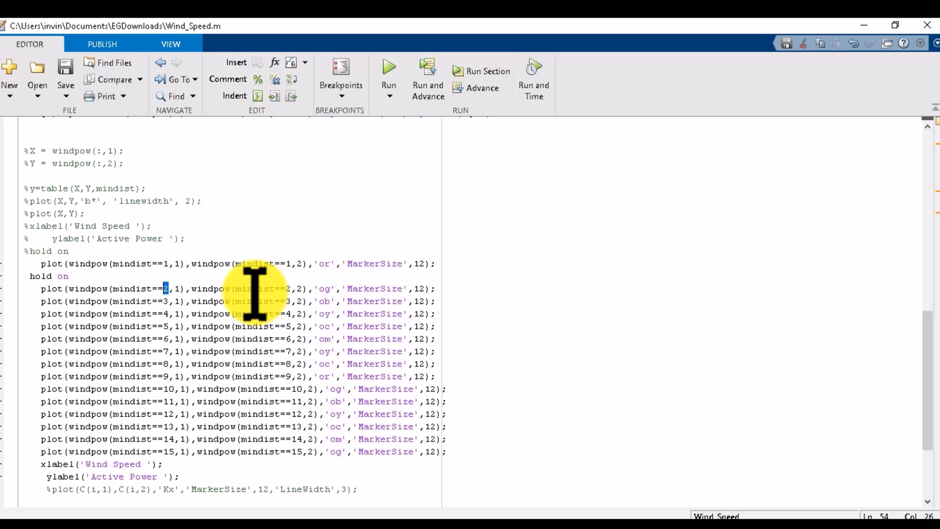
click(170, 376)
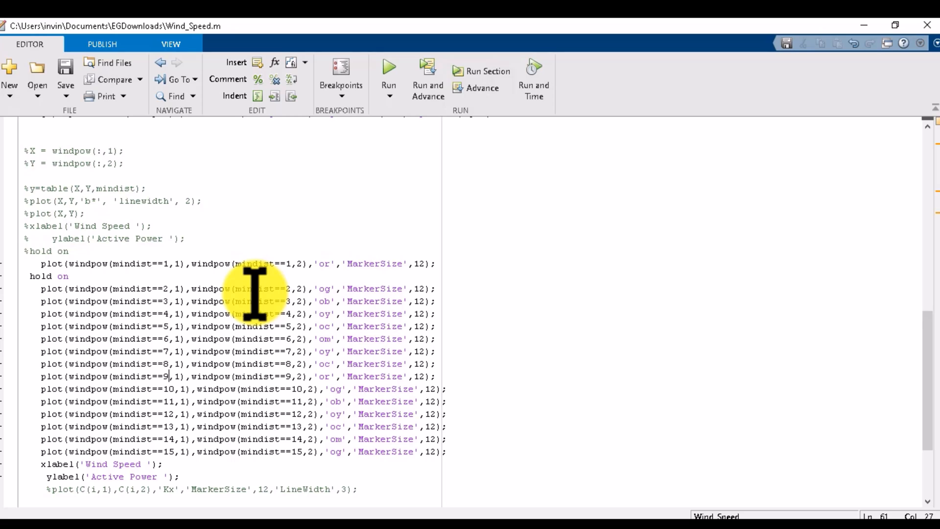
scroll(down, 3)
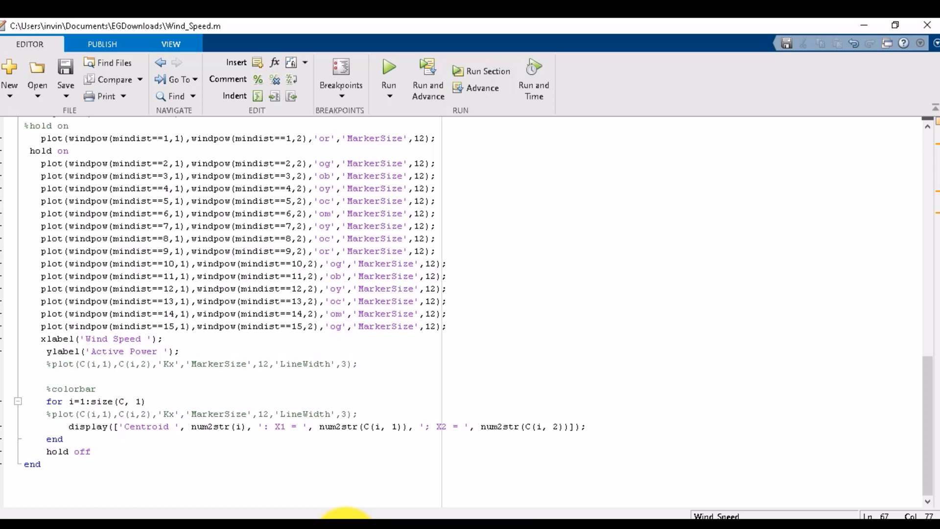
Step: Run Wind_Speed.m so kmeans replicate distance sums and warnings print
click(388, 66)
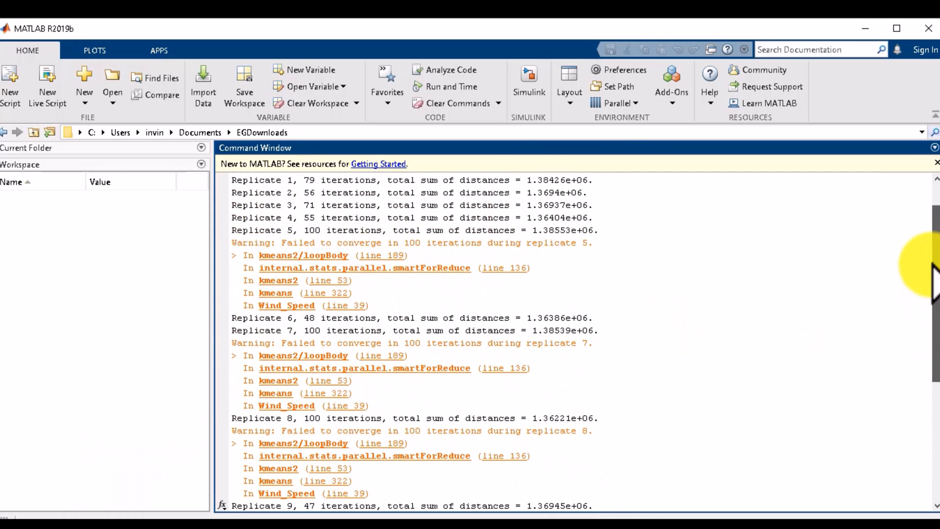
mouse_move(336, 249)
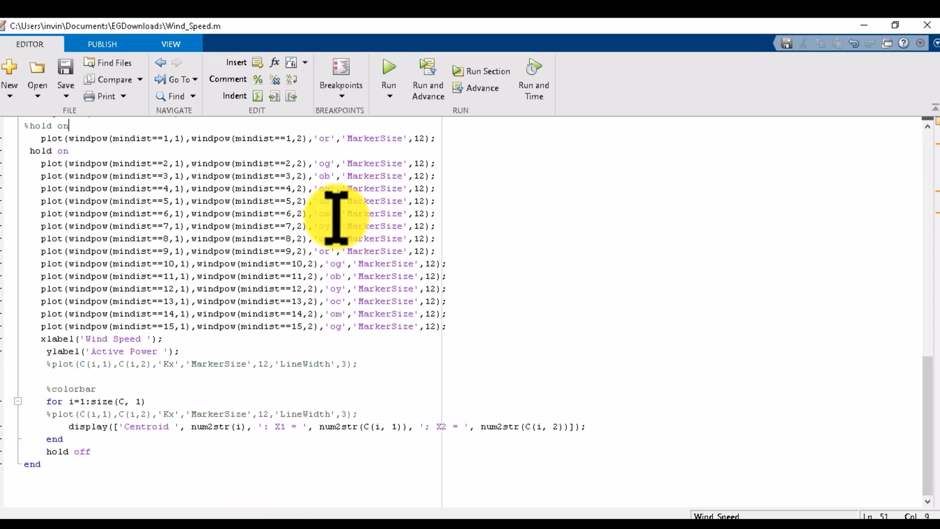
Step: Delete the 'Replicates',10 option from the kmeans call and return to the run output
scroll(up, 3)
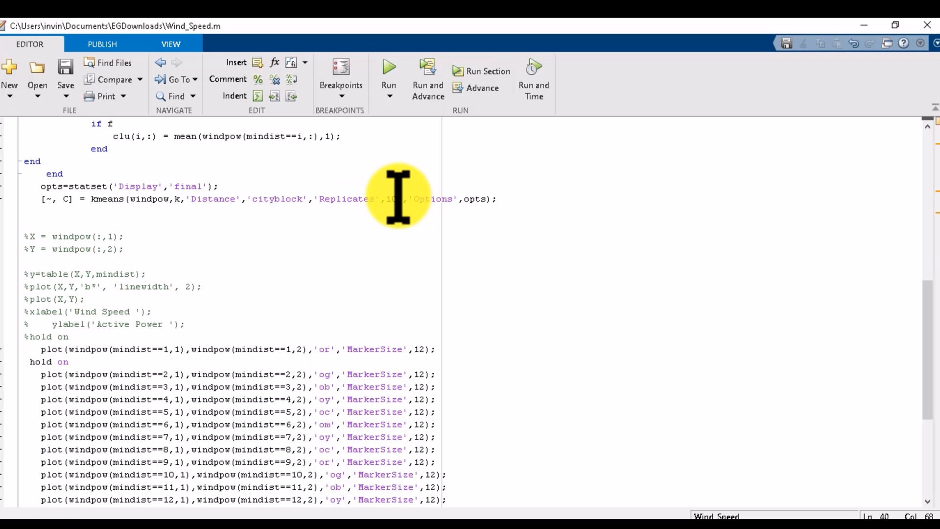
drag(398, 199, 317, 199)
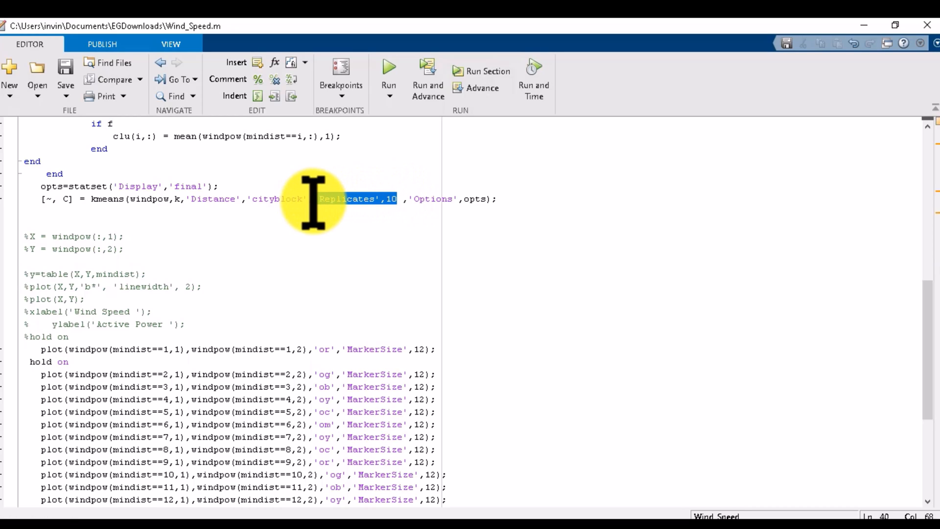
key(Delete)
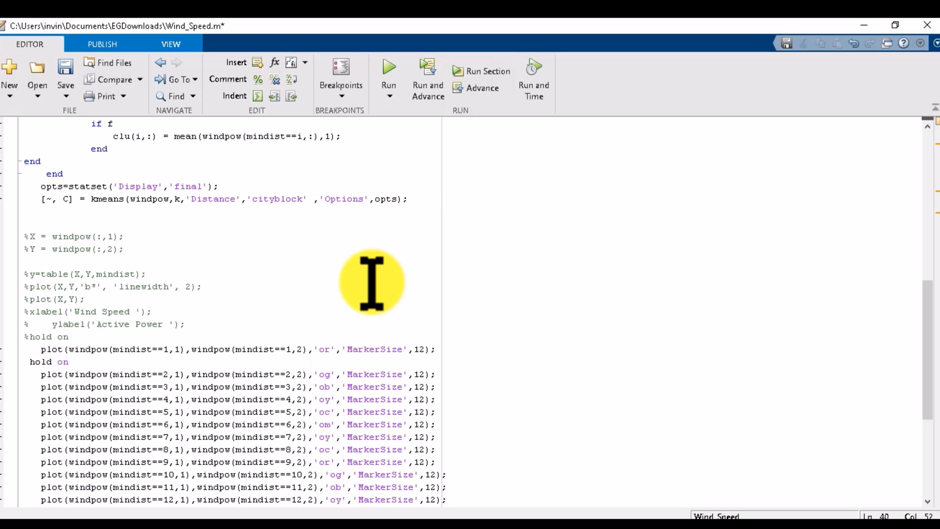
click(306, 199)
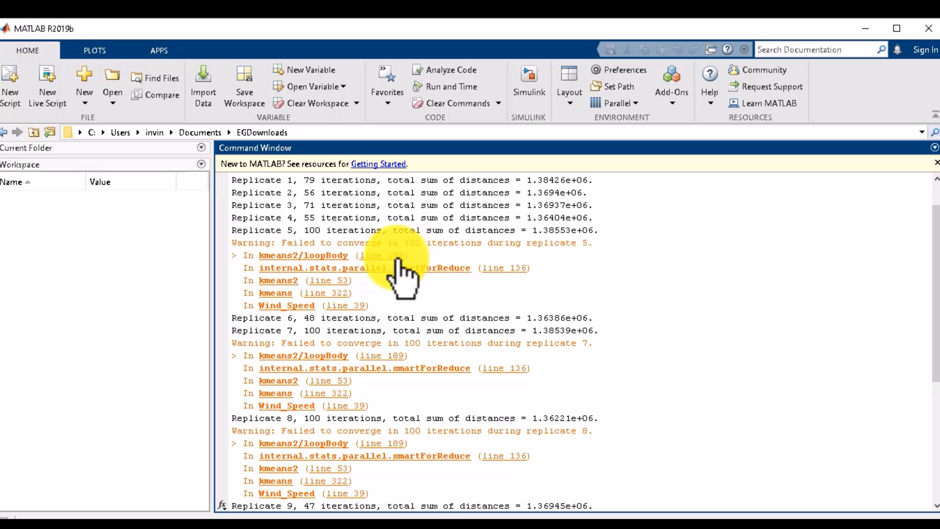
mouse_move(824, 324)
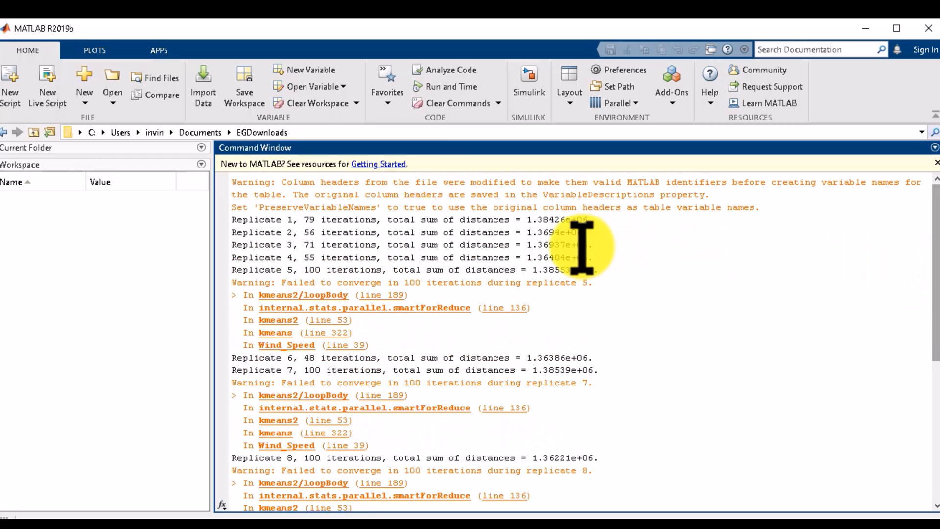
mouse_move(276, 234)
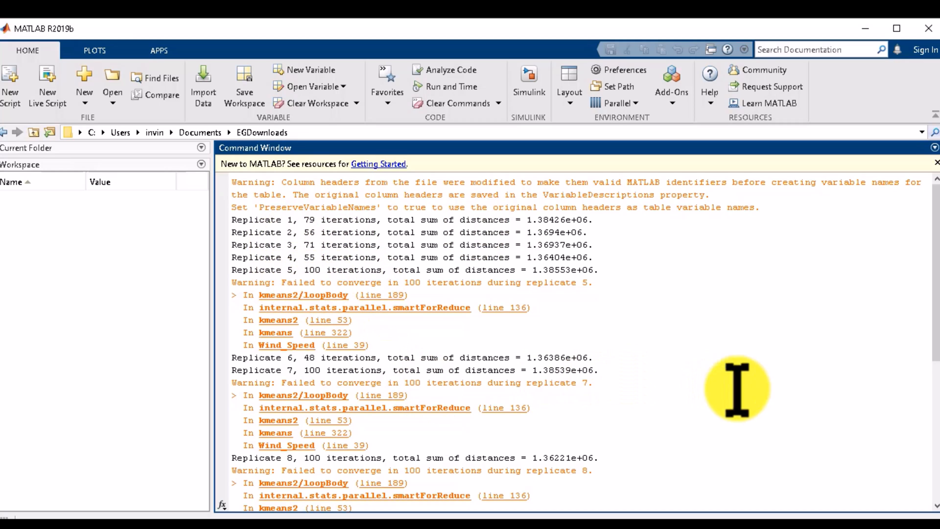
Step: Scroll the Command Window to the best distance sum 1.36182e+06 and the 15 centroids
scroll(down, 3)
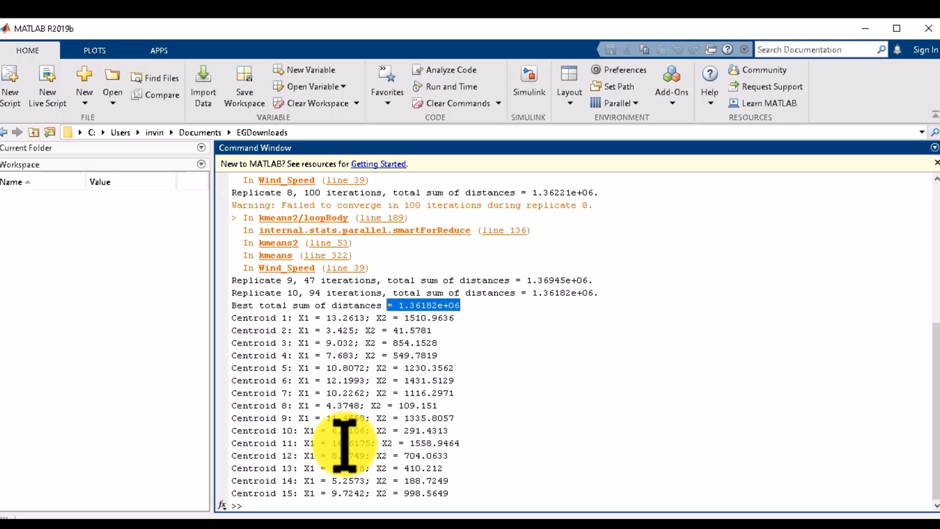
mouse_move(440, 455)
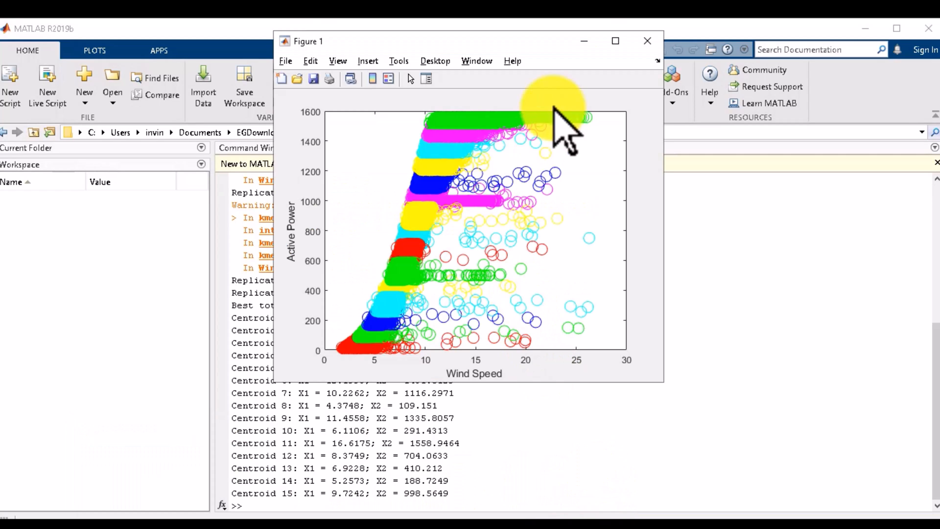
Step: Maximize Figure 1 so the 15-cluster scatter plot fills the screen
click(615, 41)
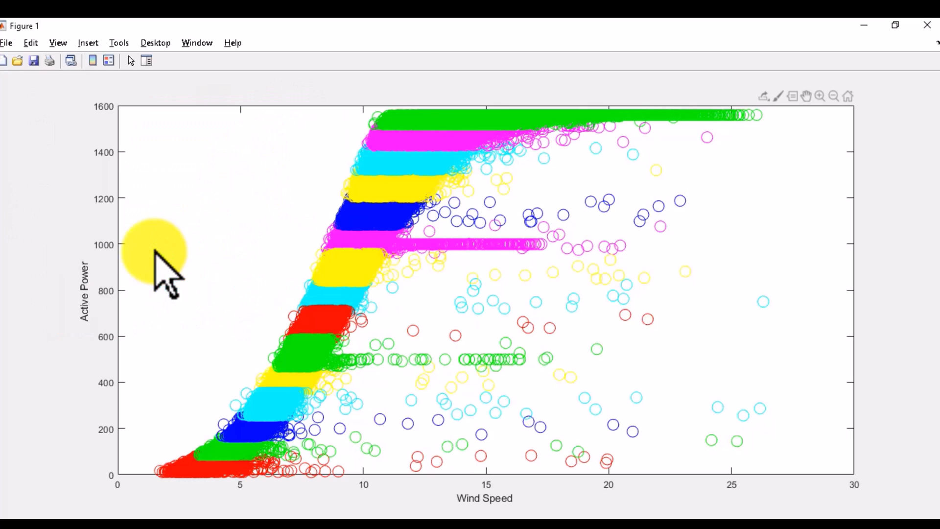
mouse_move(366, 468)
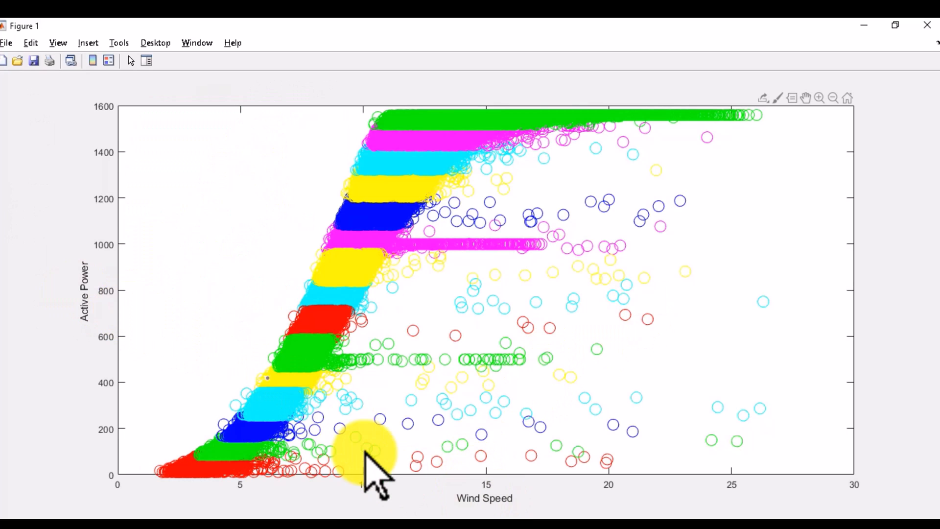
mouse_move(809, 372)
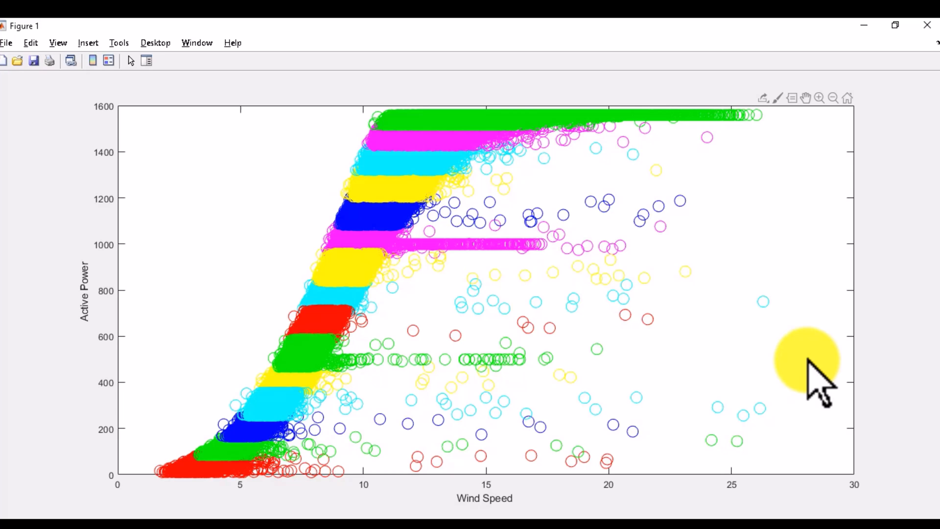